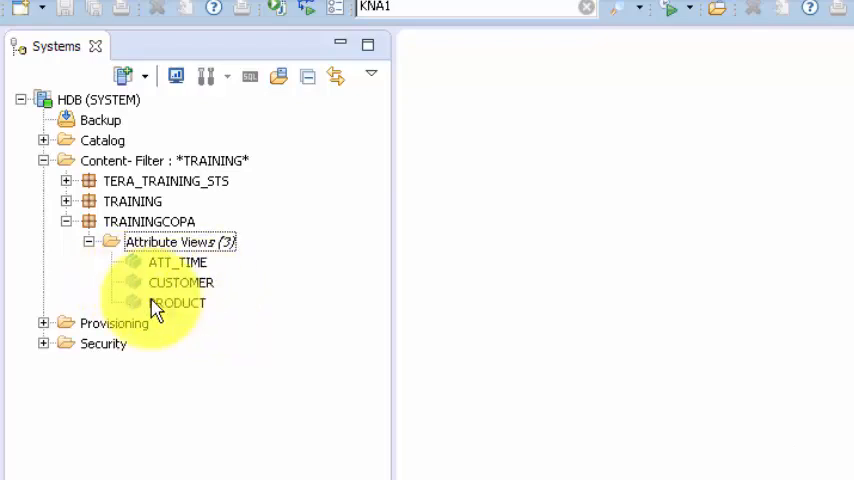
{"action": "mouse_move", "coordinate": [157, 300]}
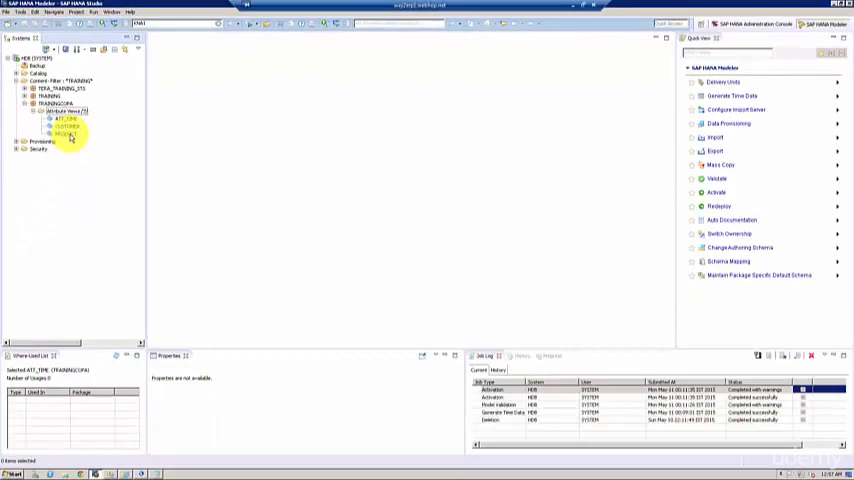
Start a new attribute view under Attribute Views and name it CUSTOMER_DERIVED
{"action": "right_click", "coordinate": [120, 148]}
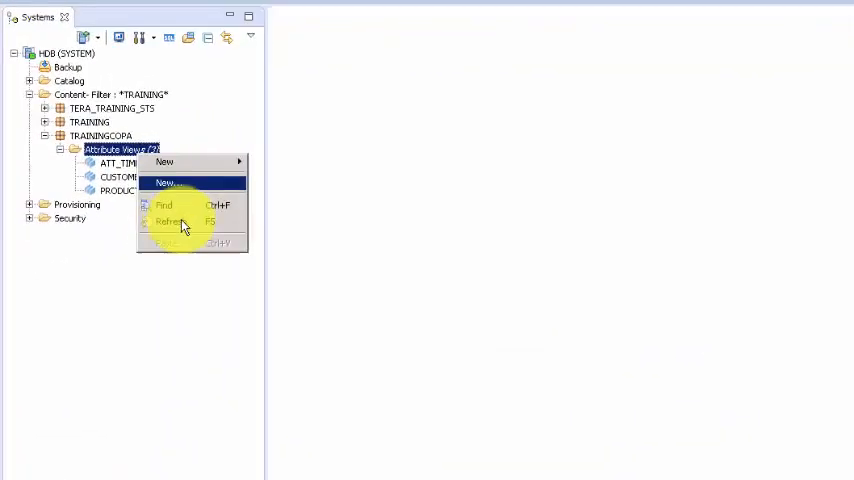
{"action": "left_click", "coordinate": [163, 183]}
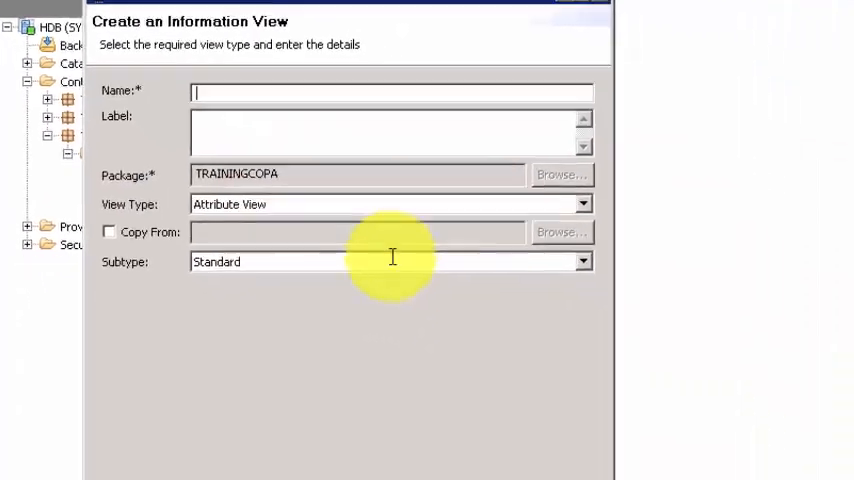
{"action": "type", "text": "C"}
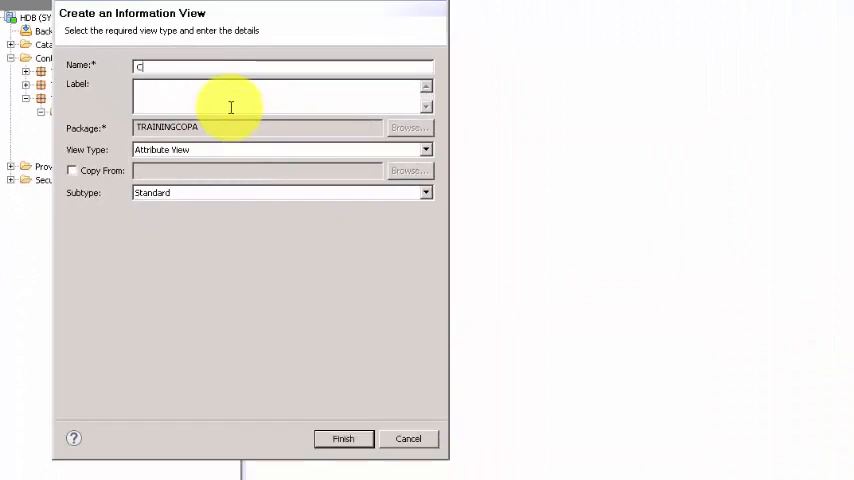
{"action": "type", "text": "UDTOMER_"}
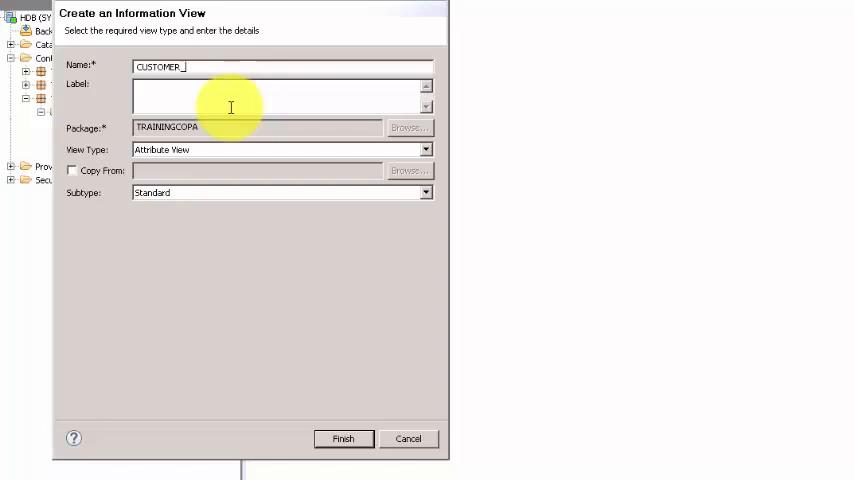
{"action": "type", "text": "DERIVE"}
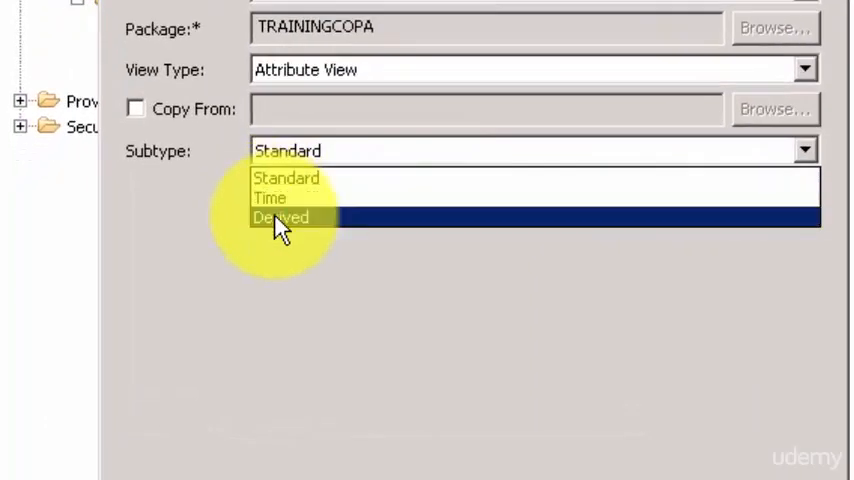
Set subtype Derived, derive from TRAININGCOPA.CUSTOMER, and finish creating the view
{"action": "left_click", "coordinate": [281, 217]}
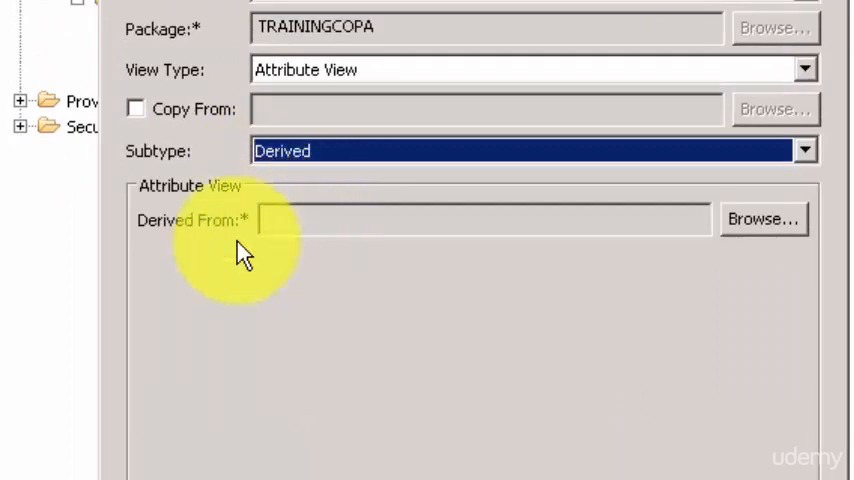
{"action": "left_click", "coordinate": [764, 219]}
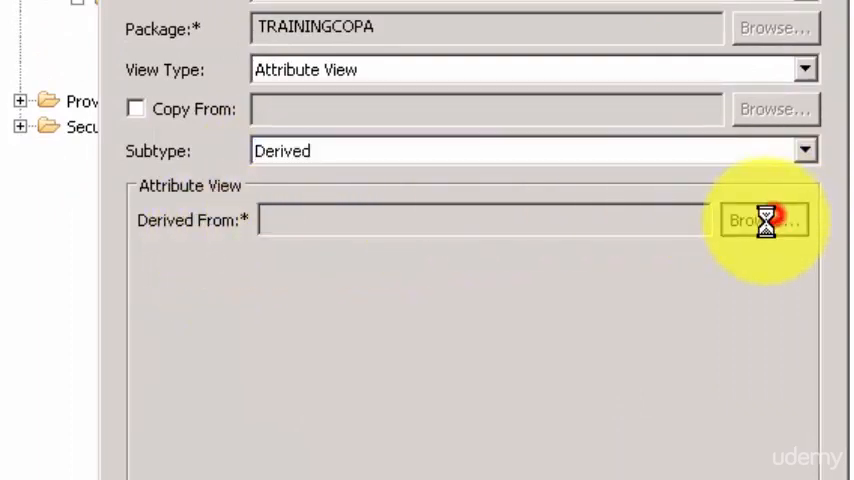
{"action": "left_click", "coordinate": [764, 219]}
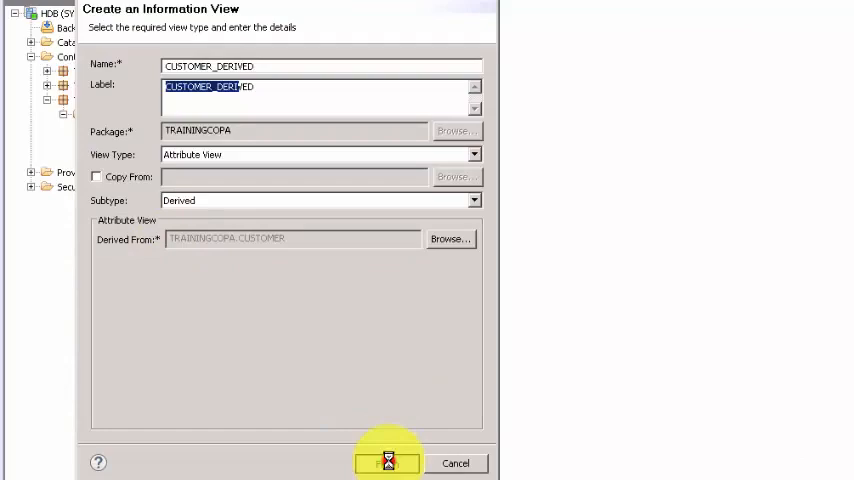
{"action": "left_click", "coordinate": [387, 462]}
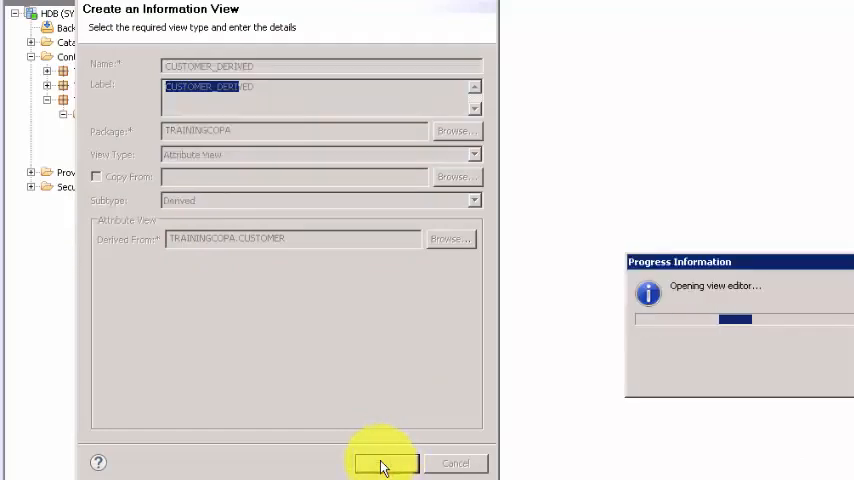
Open the Semantics node to view the eight inherited columns, including REGIO
{"action": "left_click", "coordinate": [383, 463]}
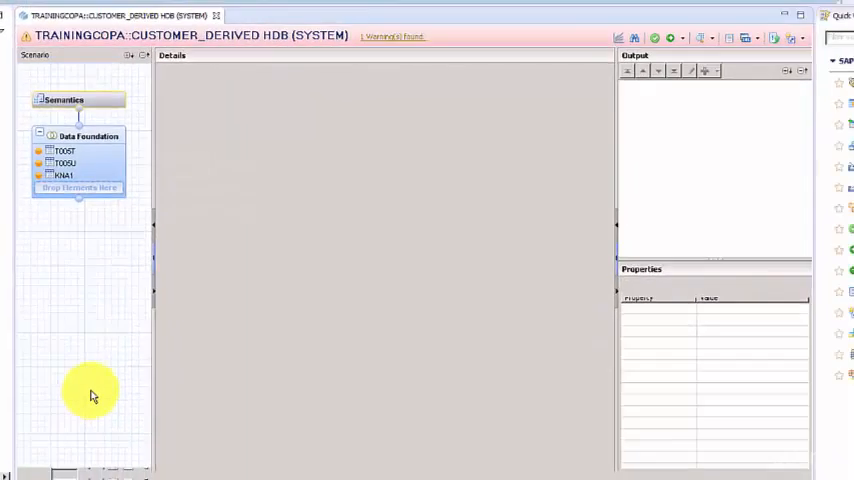
{"action": "left_click", "coordinate": [64, 175]}
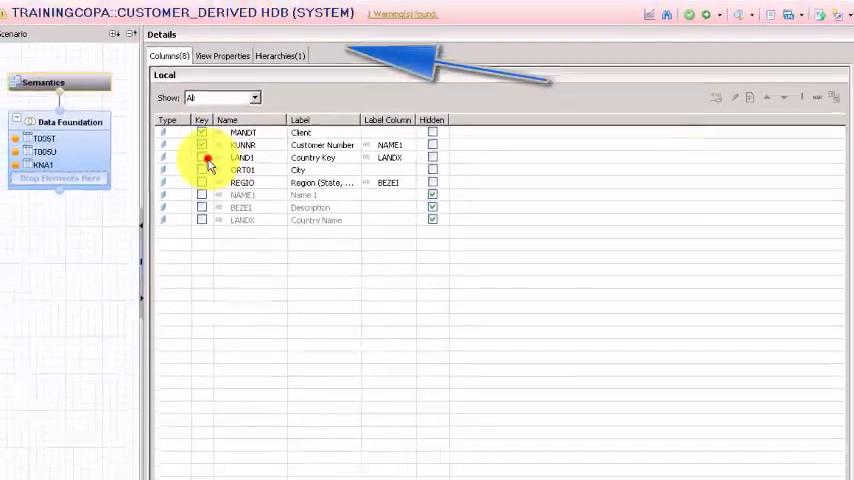
{"action": "left_click", "coordinate": [240, 190]}
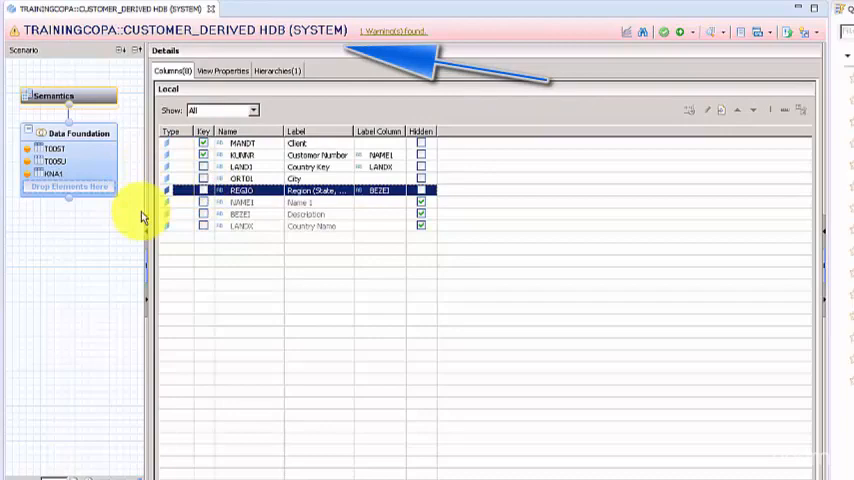
{"action": "mouse_move", "coordinate": [128, 216]}
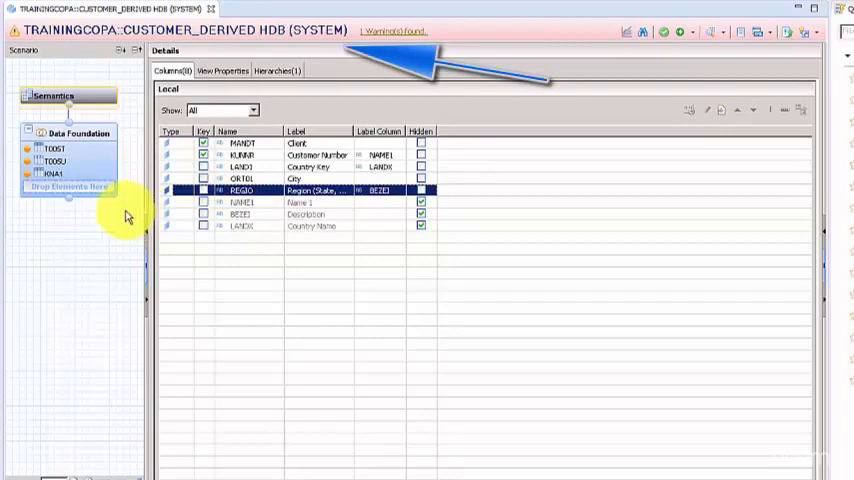